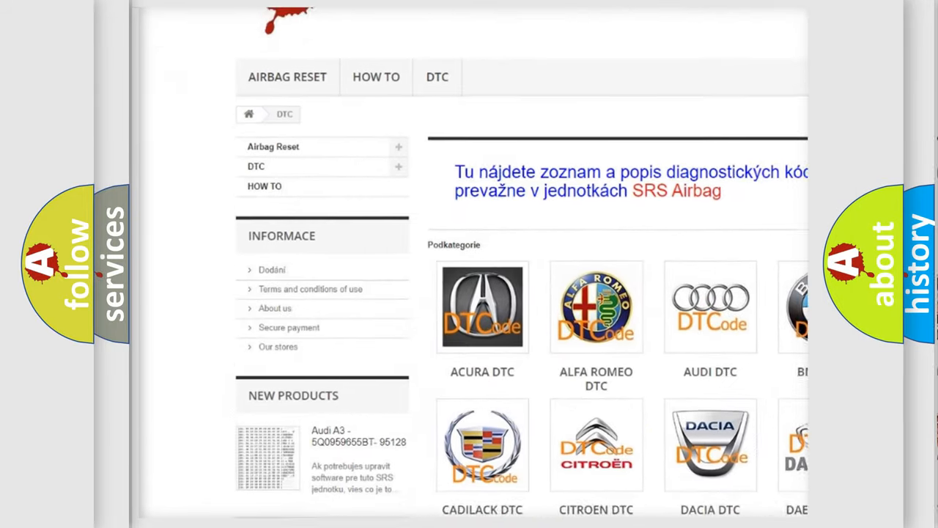
scroll(down, 3)
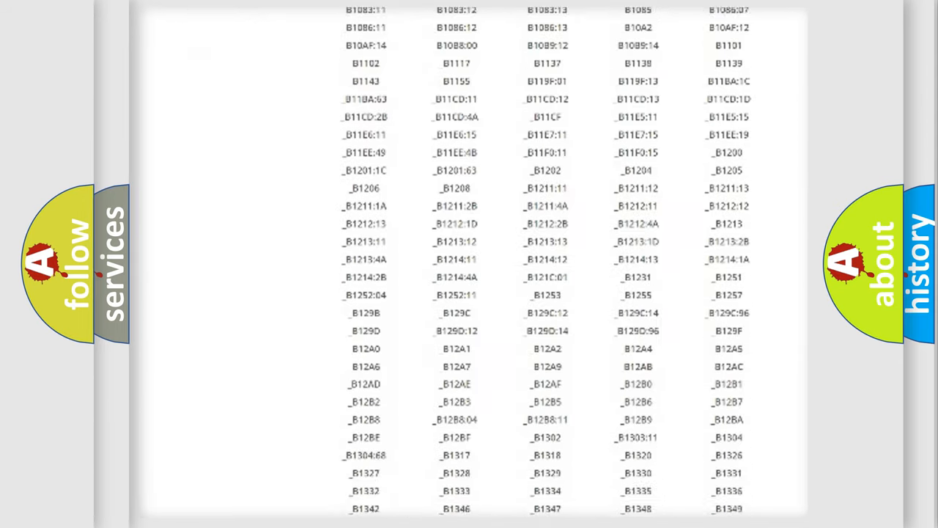
scroll(down, 3)
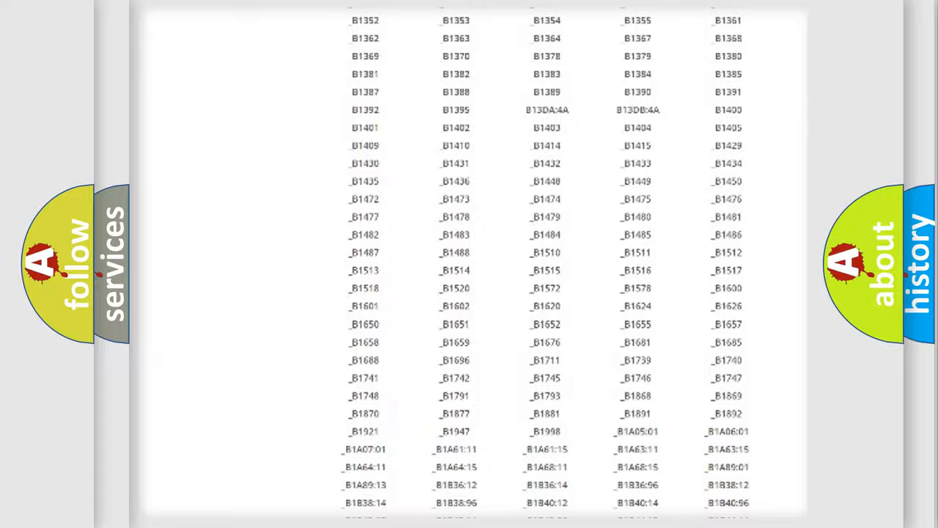